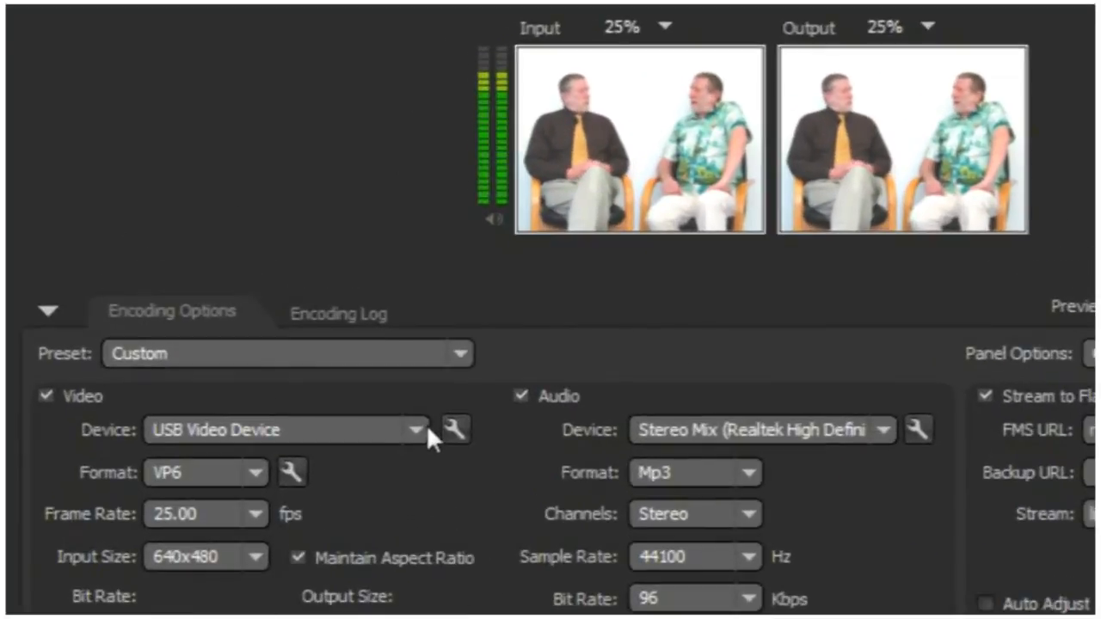
Step: Choose EZCam III as the video capture device instead of USB Video Device
left_click(416, 430)
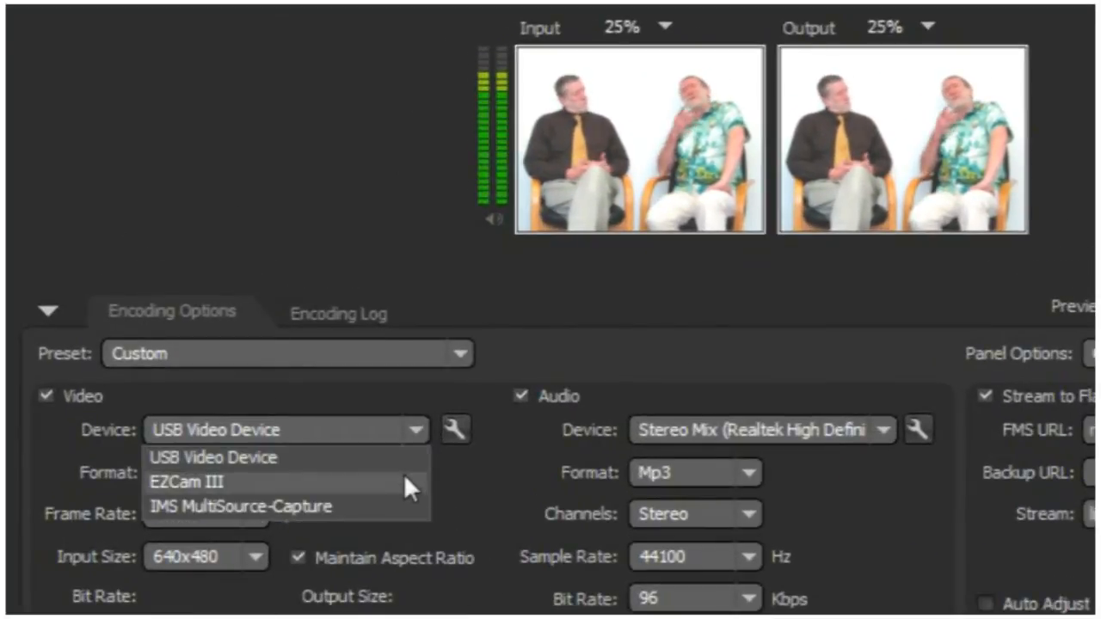
left_click(185, 482)
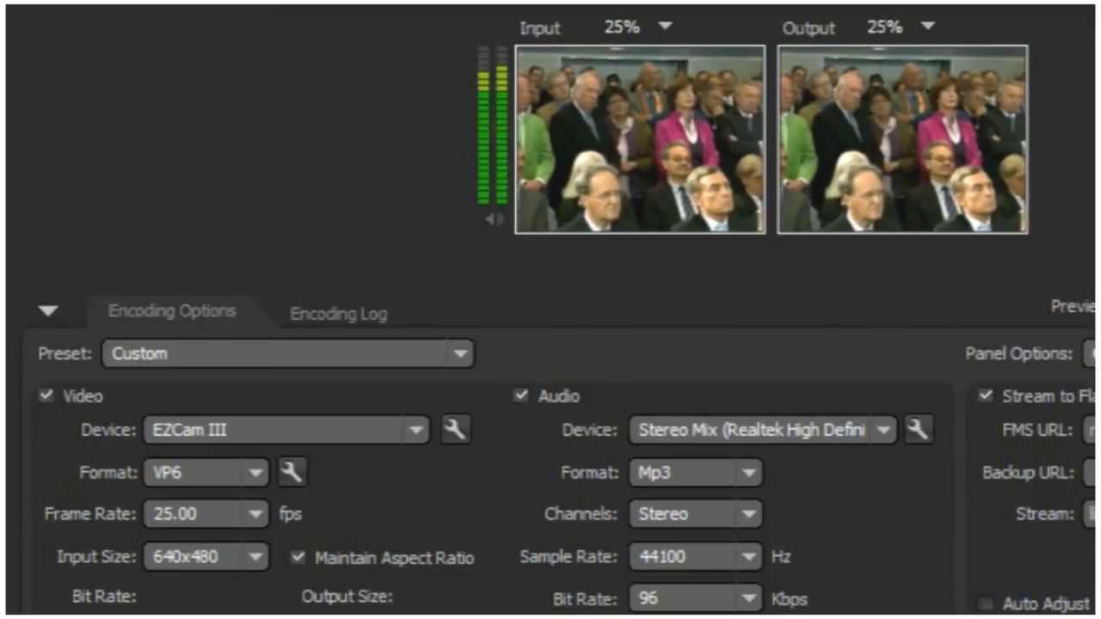
left_click(415, 430)
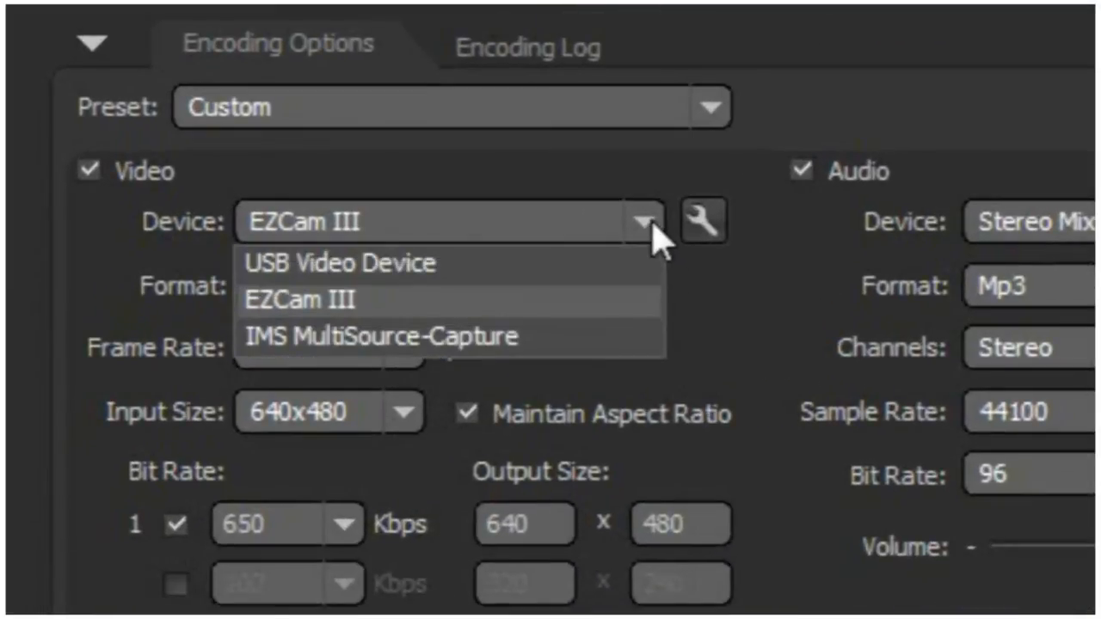
mouse_move(616, 356)
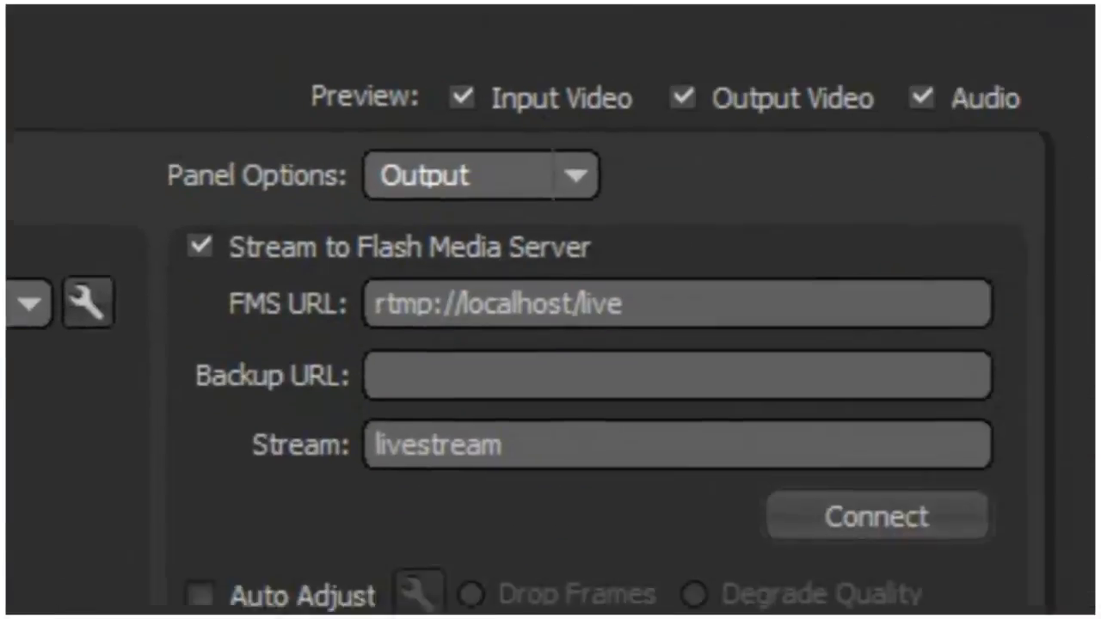
left_click(876, 516)
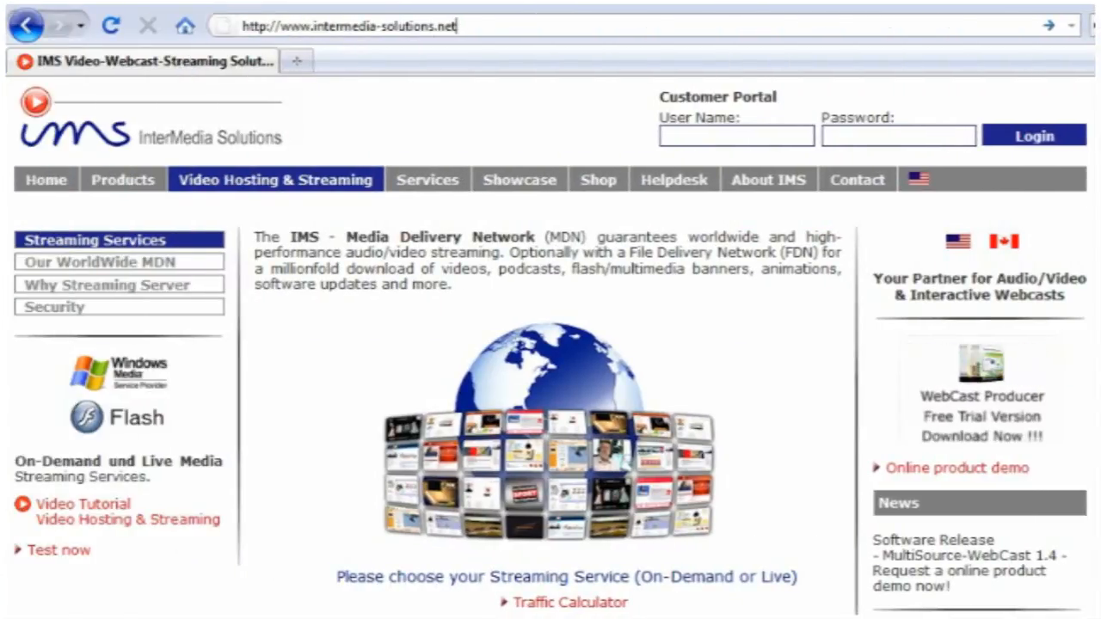
Step: View the live publishing point's Connection URL details, scrolling to the Encoding URLs (Upstream) section
scroll("down", 3)
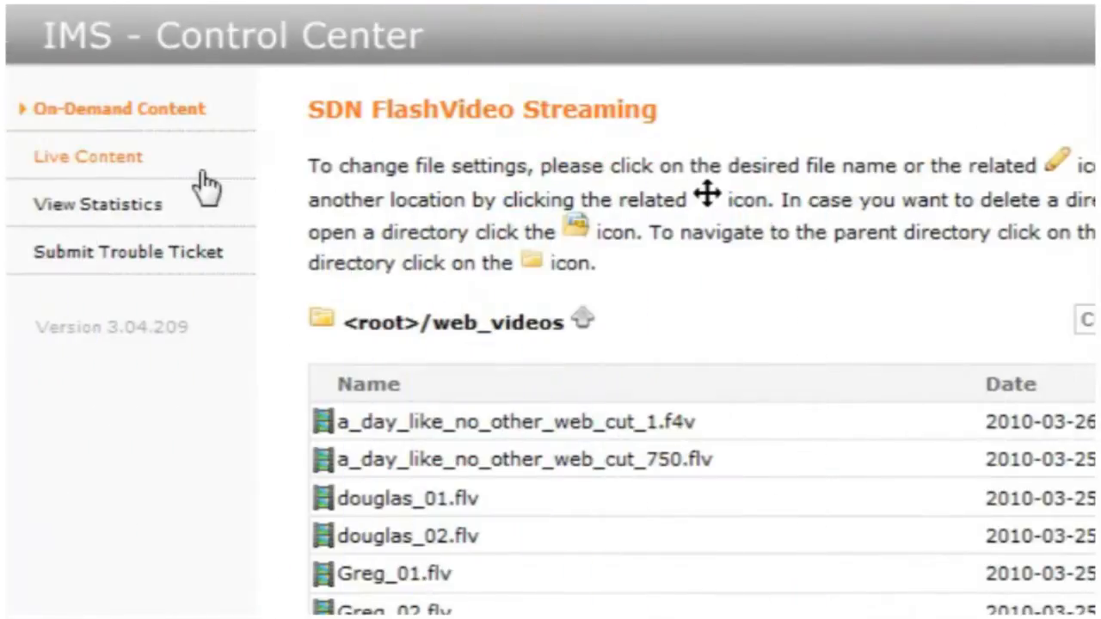
left_click(88, 156)
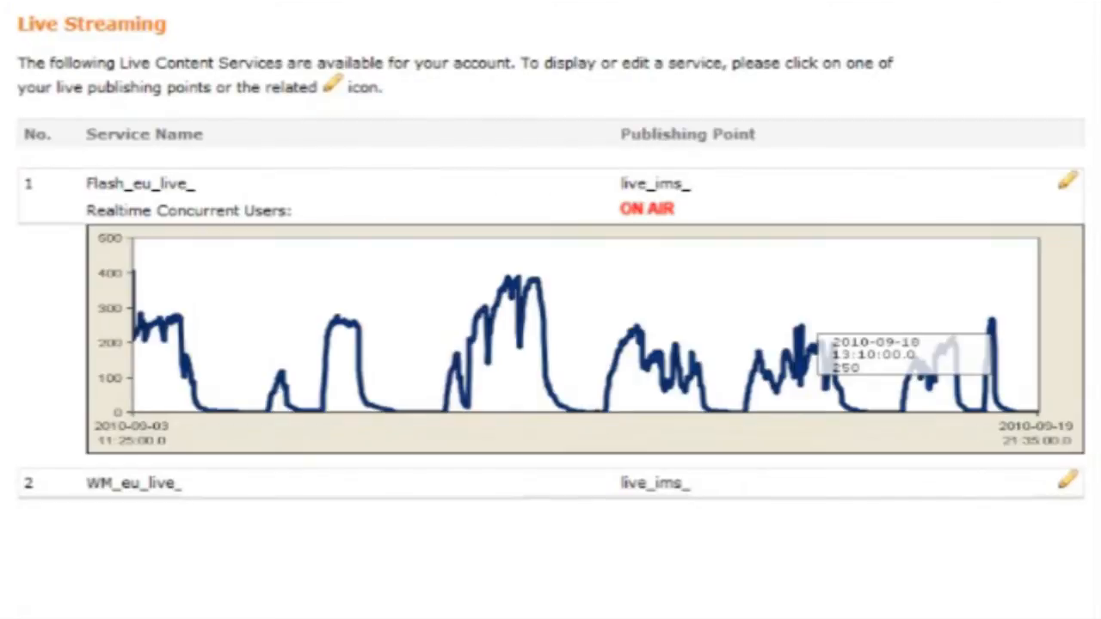
left_click(1067, 182)
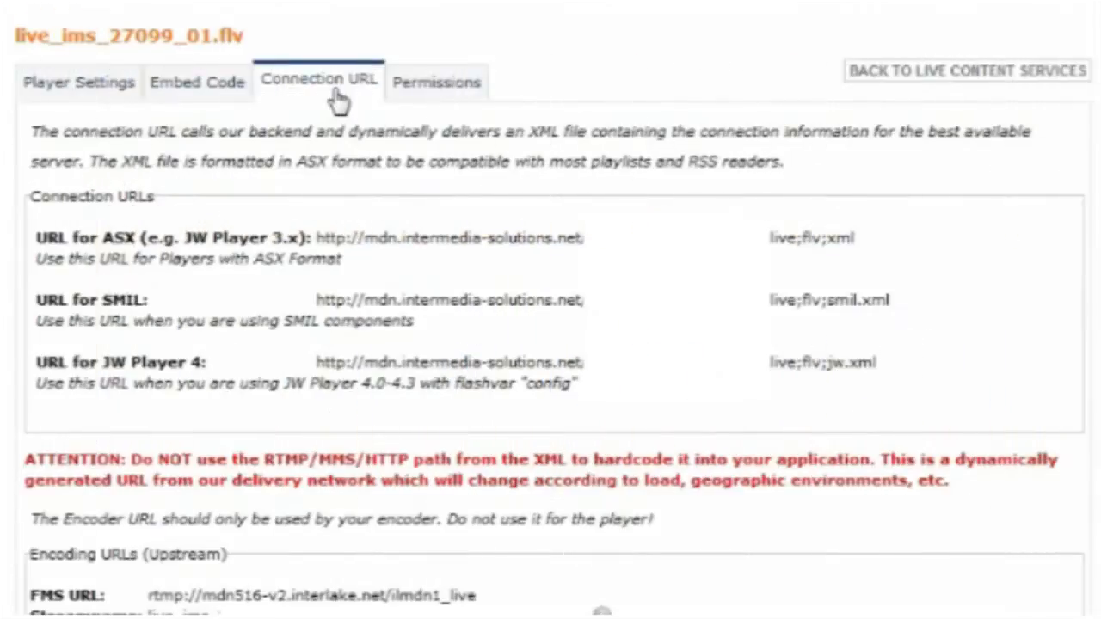
scroll("down", 3)
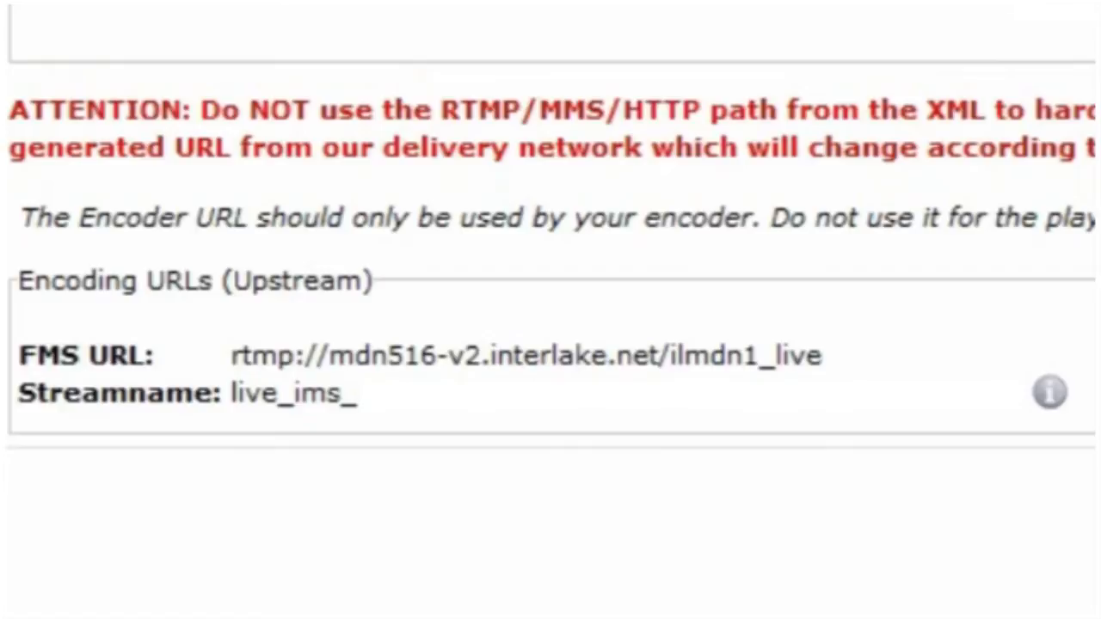
Step: Navigate from IMS Control Center to the website's video tutorials page
left_click(279, 62)
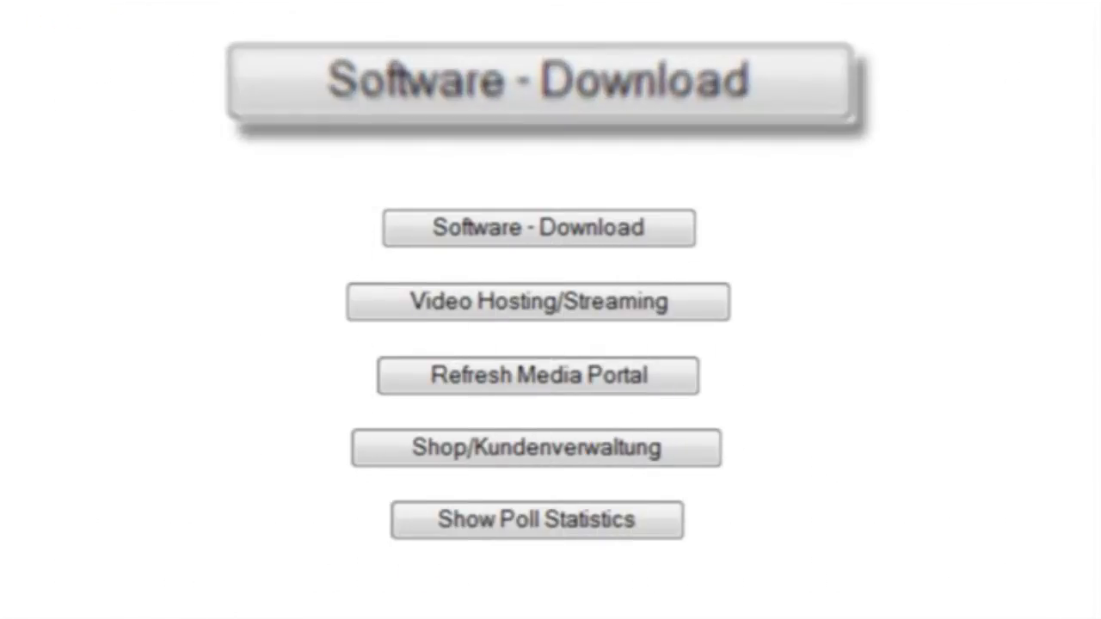
left_click(537, 227)
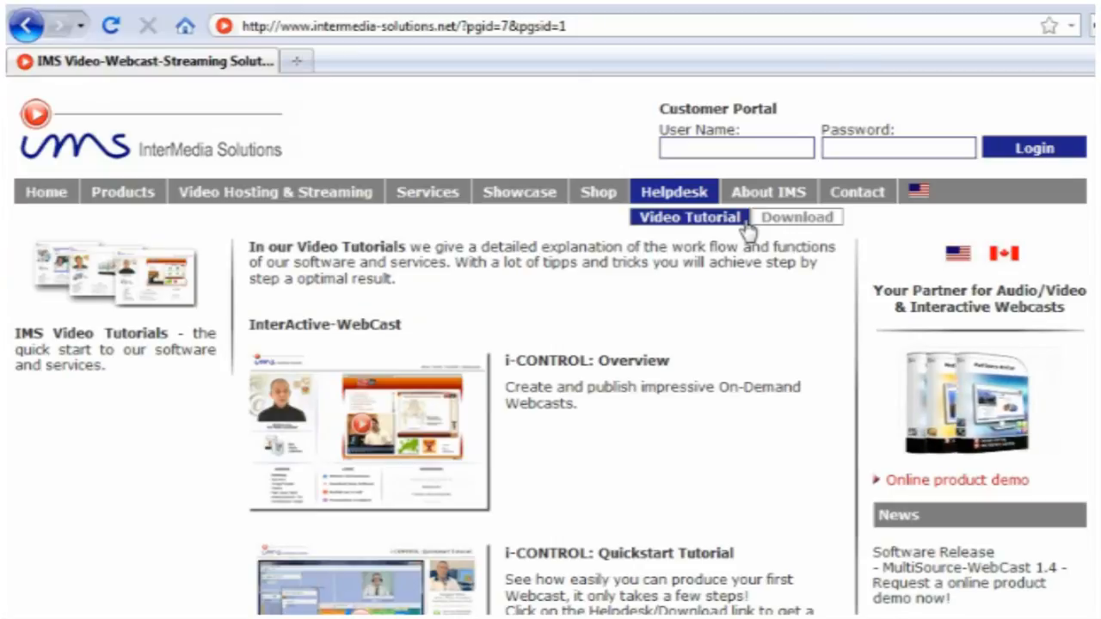
Step: Scroll down the video tutorials page to the MultiSource-WebCast section
scroll("down", 3)
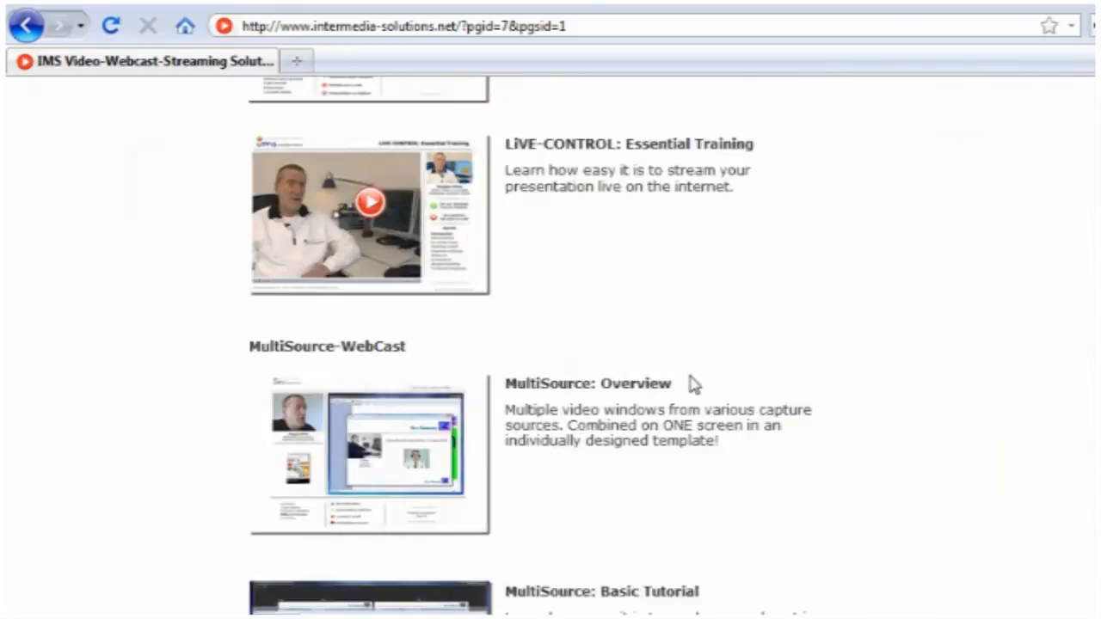
scroll("down", 3)
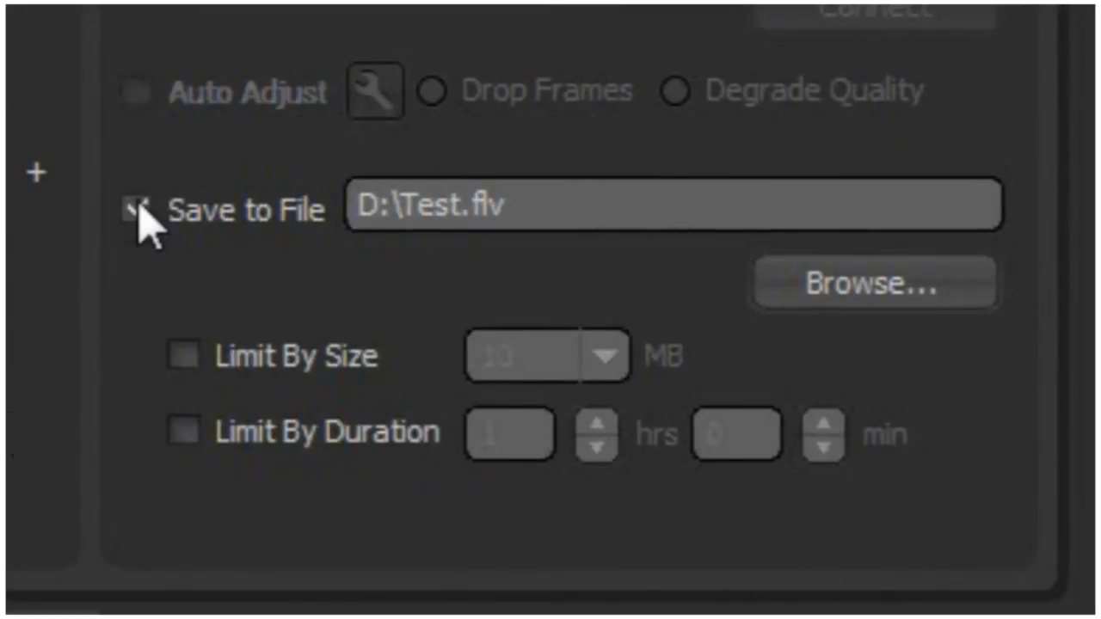
Step: Enable Save to File so the encoded stream is written to D:\Test.flv
left_click(138, 209)
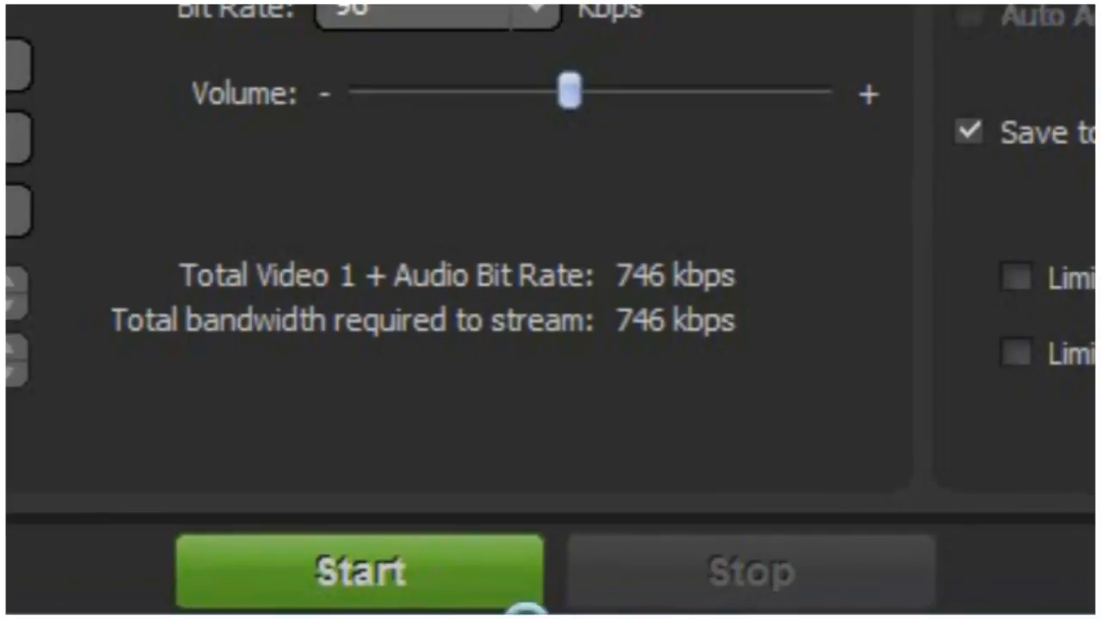
Step: Start encoding so video and audio stream live and record to file
left_click(353, 571)
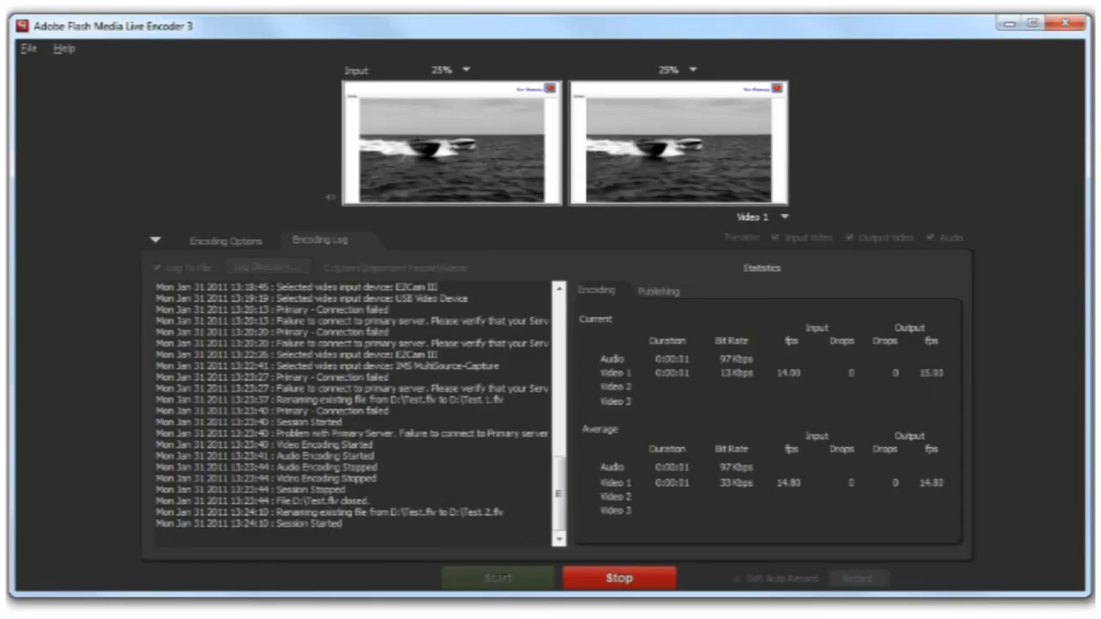
left_click(497, 578)
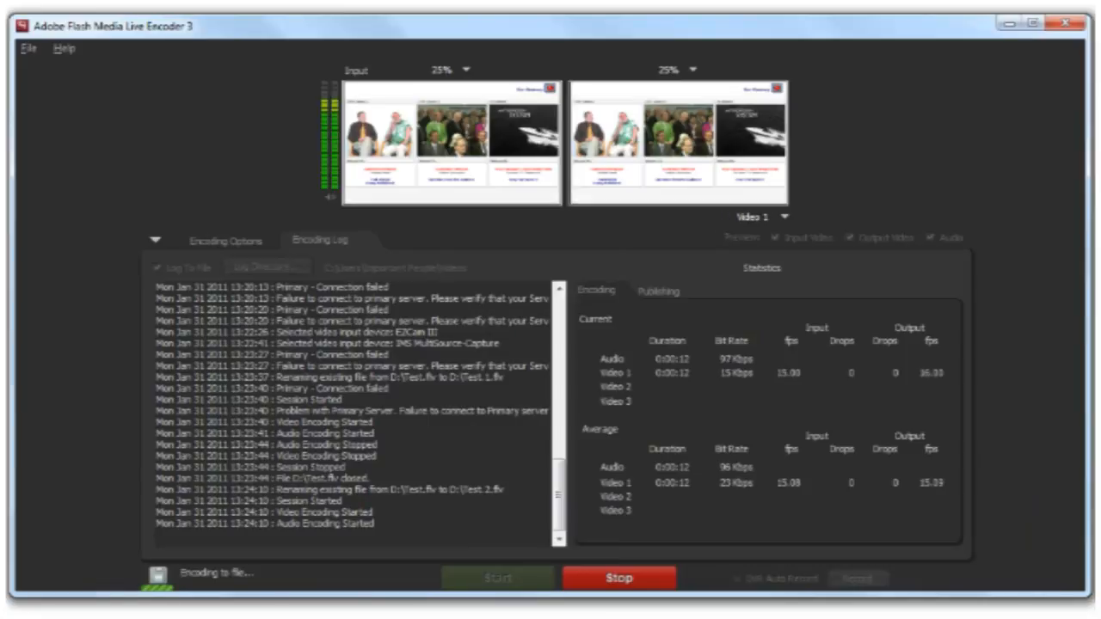